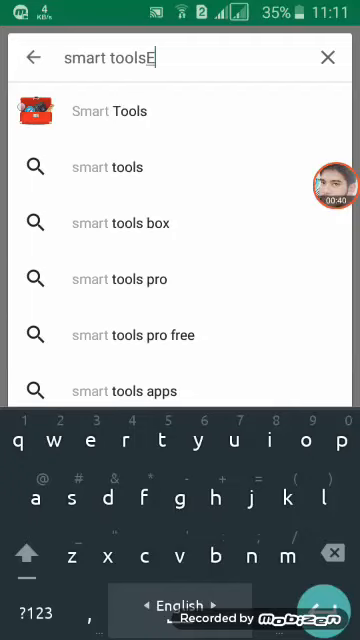
- Clear the Smart Tools search so the recent-queries list appears
type("mt")
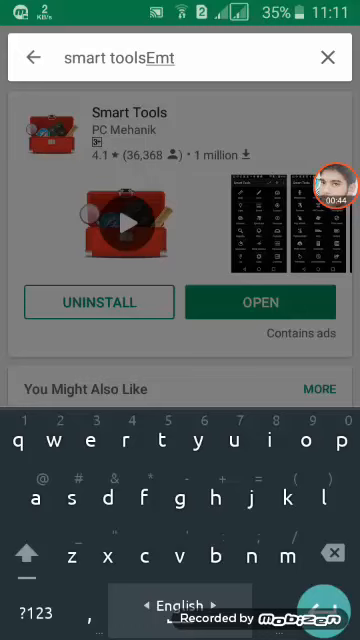
left_click(328, 66)
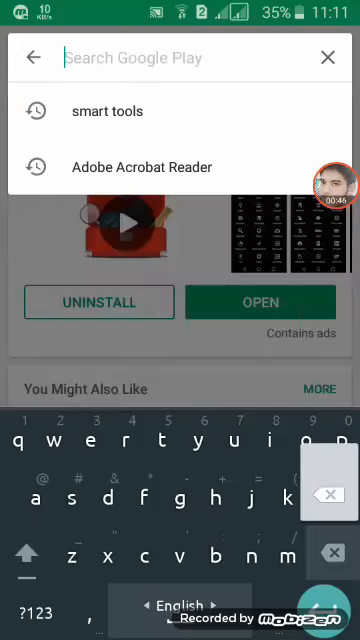
- Search the Play Store for "emty folder cleaner" to list matching apps
type("En")
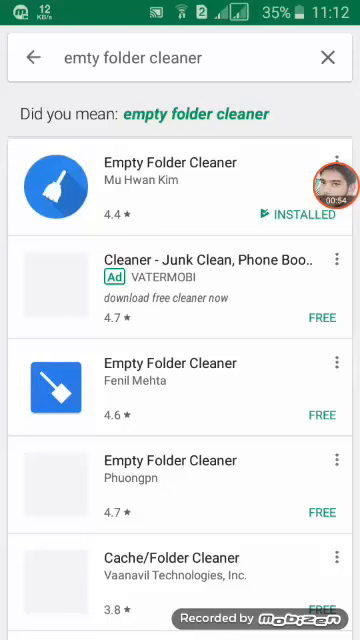
- Launch Empty Folder Cleaner by Mu Hwan Kim from its store page
left_click(170, 172)
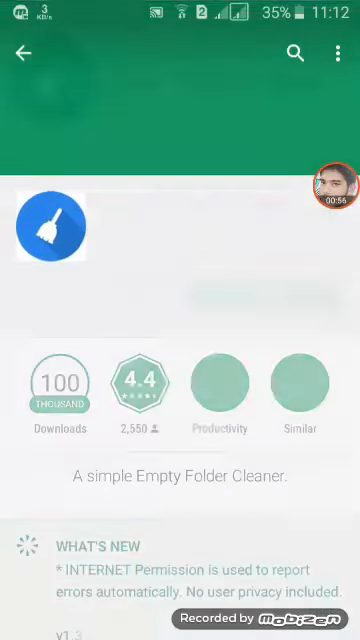
scroll("down", 3)
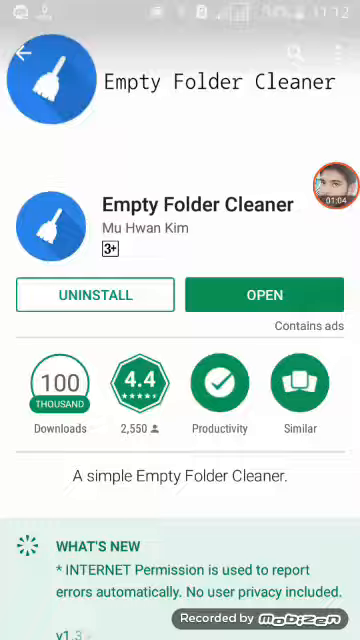
left_click(264, 296)
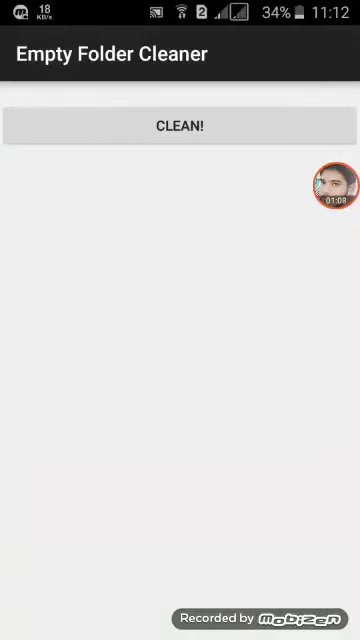
- Run CLEAN! twice, leaving 4 items deleted with failed folders listed, then go Back
left_click(180, 126)
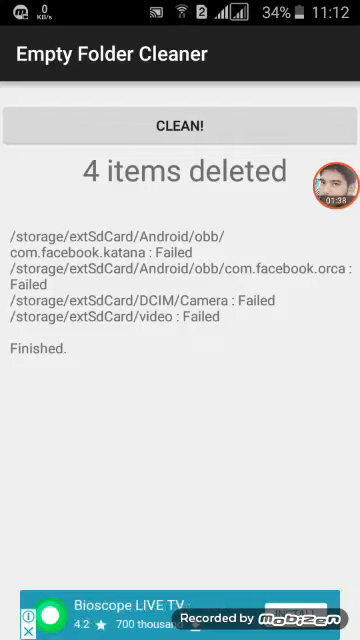
left_click(180, 126)
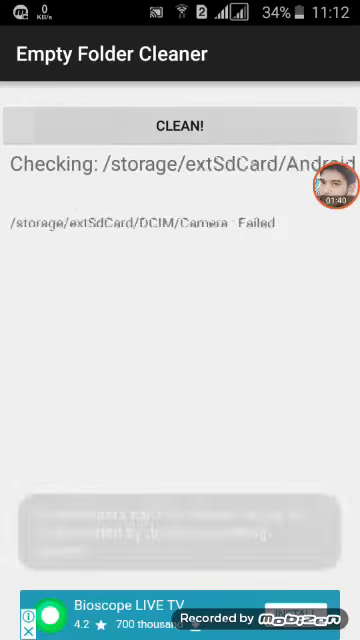
left_click(180, 124)
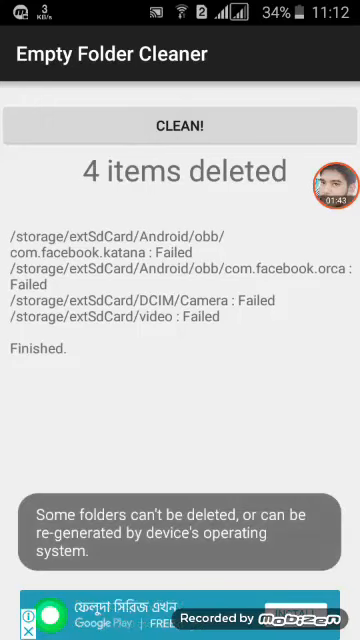
key("BACK")
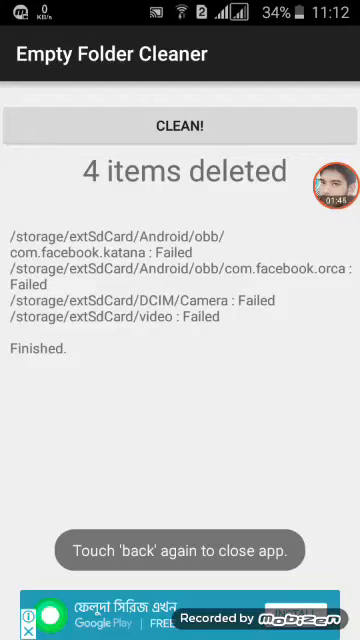